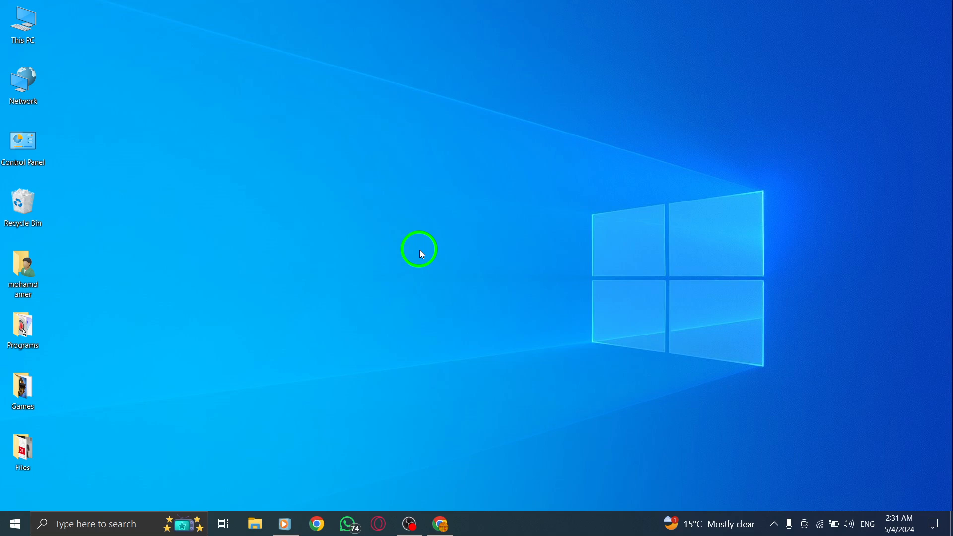
Step: Bring up the Chrome window showing the Gmail message with the image attachment
{"action": "left_click", "coordinate": [440, 523]}
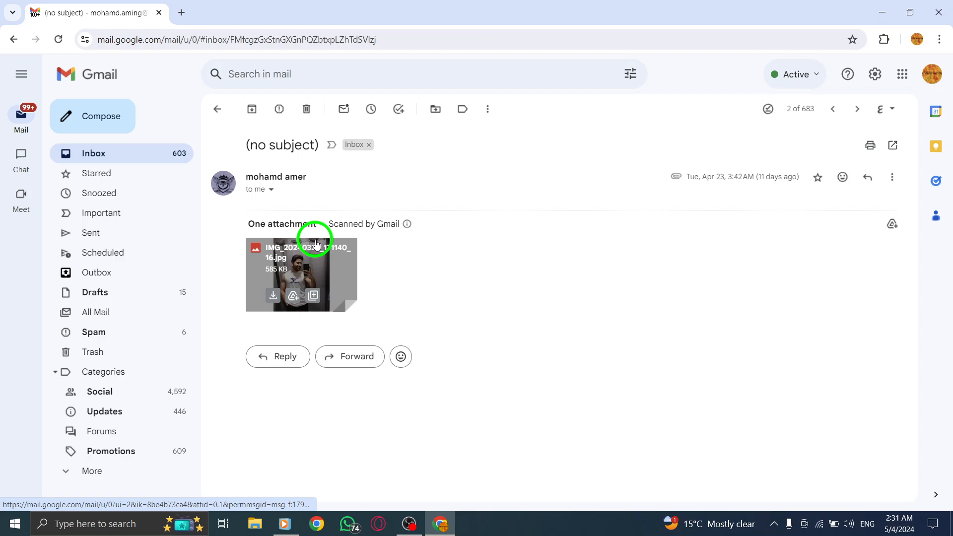
{"action": "mouse_move", "coordinate": [253, 394]}
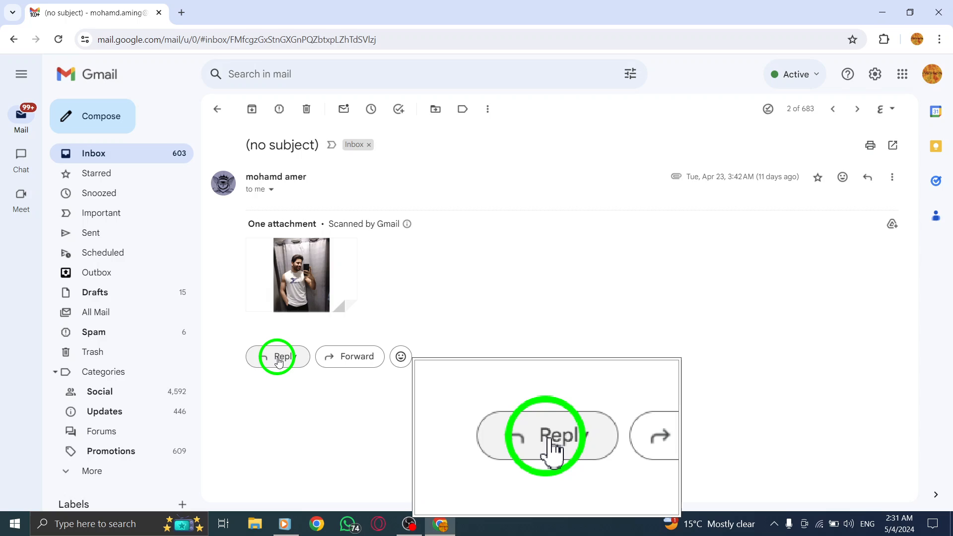
Step: Open a reply to the sender and place the cursor in the empty reply body
{"action": "left_click", "coordinate": [277, 356]}
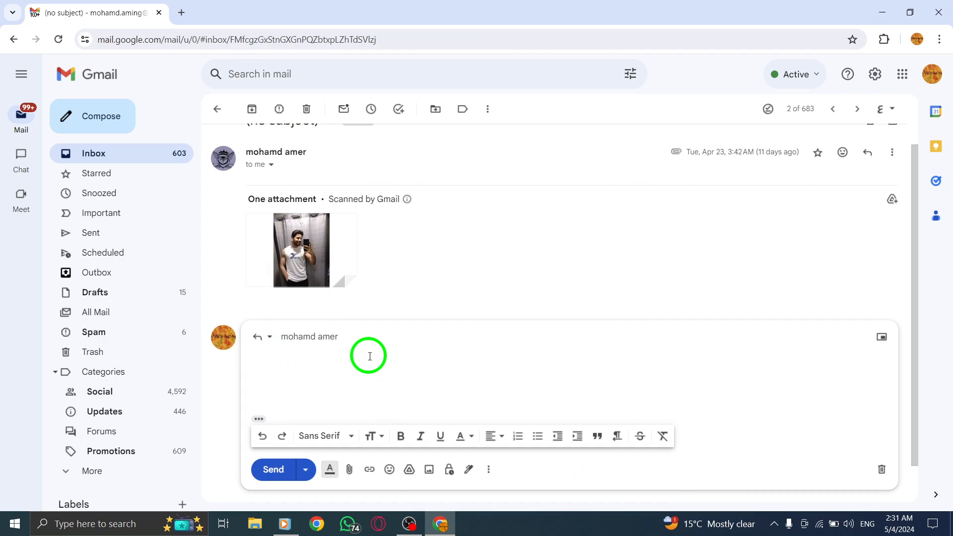
{"action": "left_click", "coordinate": [369, 356]}
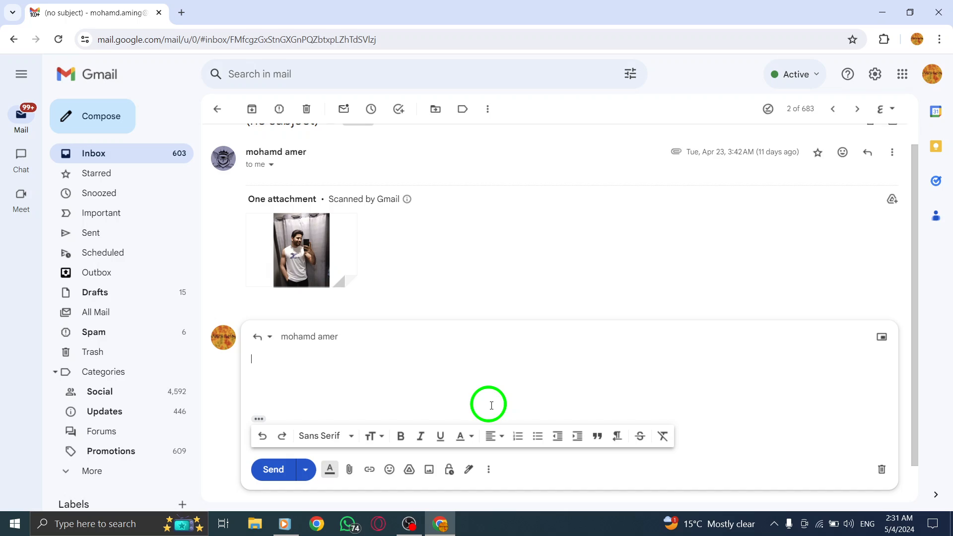
{"action": "mouse_move", "coordinate": [881, 337]}
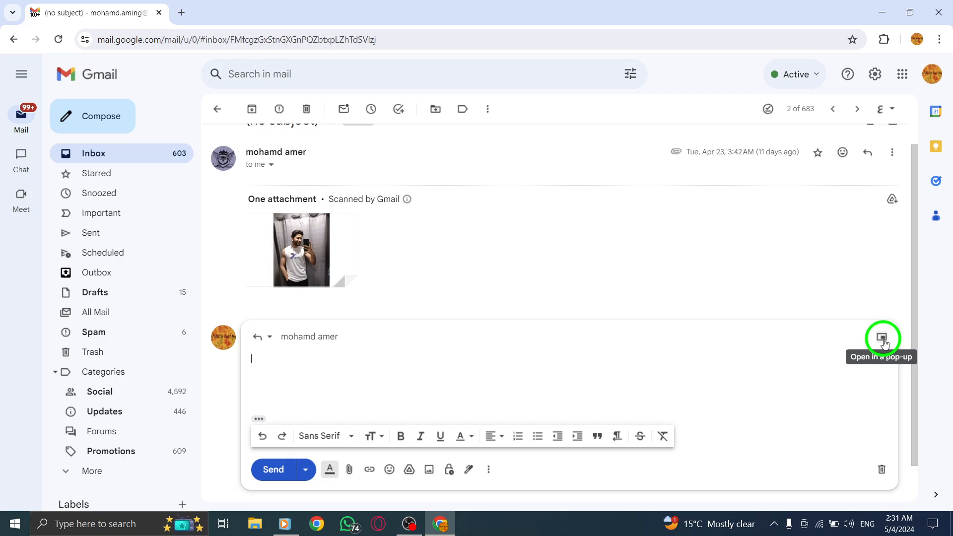
{"action": "mouse_move", "coordinate": [881, 469]}
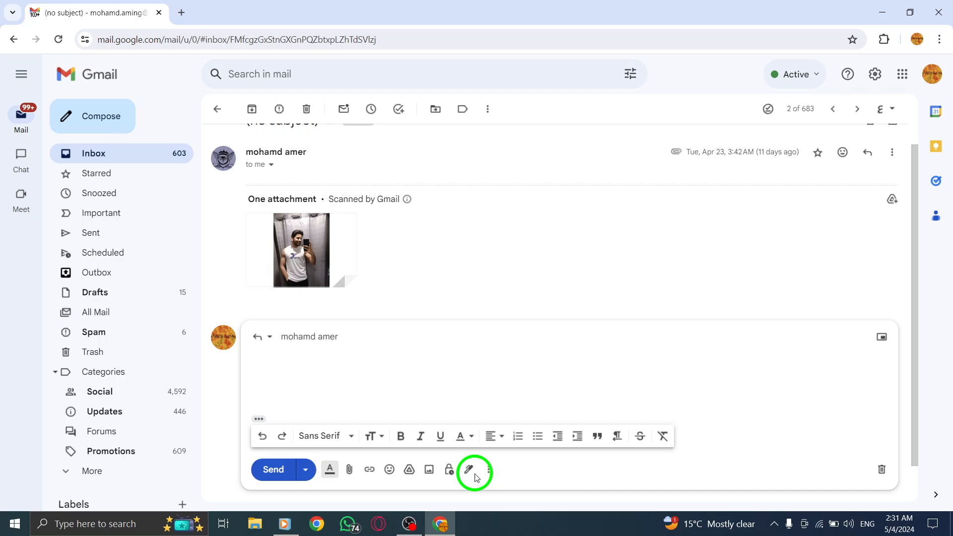
{"action": "left_click", "coordinate": [488, 470]}
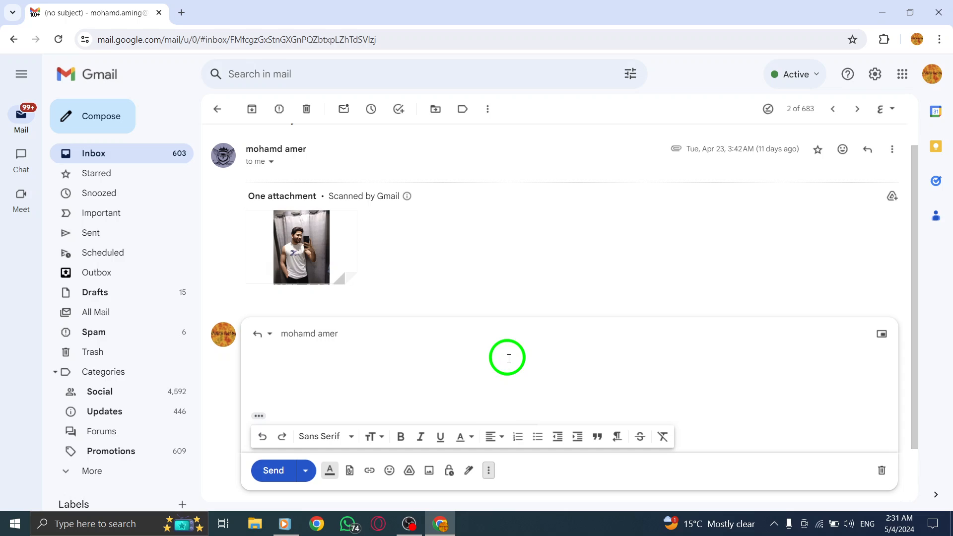
Step: Delete the reply draft with the trash icon so only the email view remains
{"action": "left_click", "coordinate": [487, 470]}
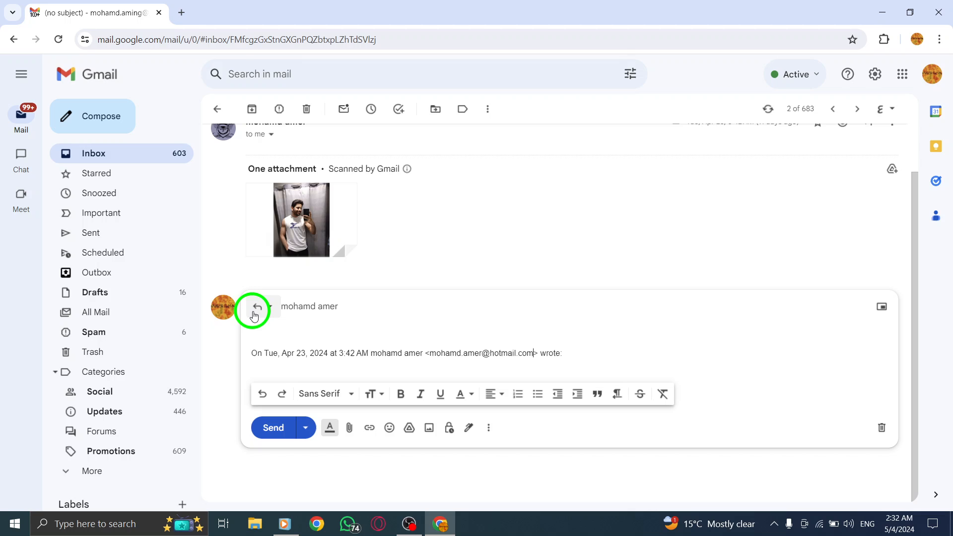
{"action": "left_click", "coordinate": [881, 427]}
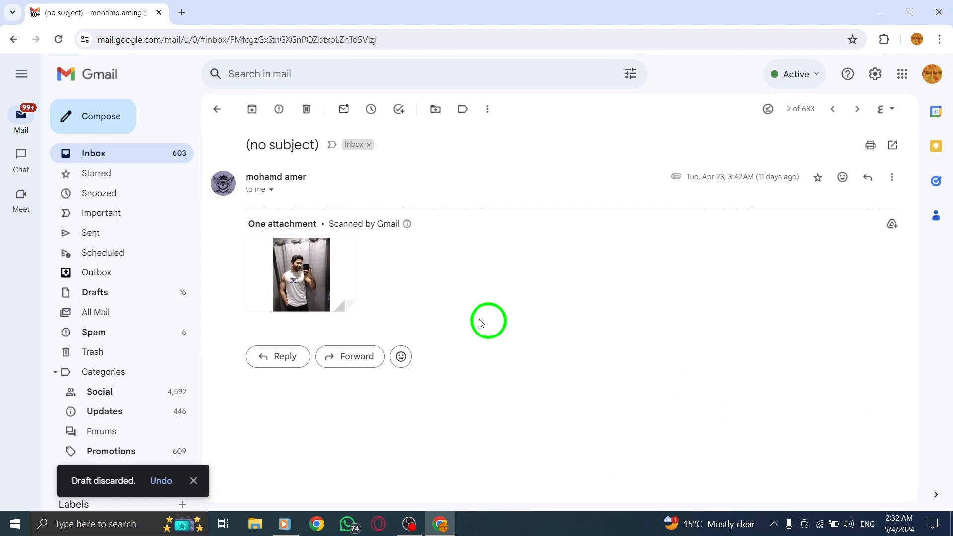